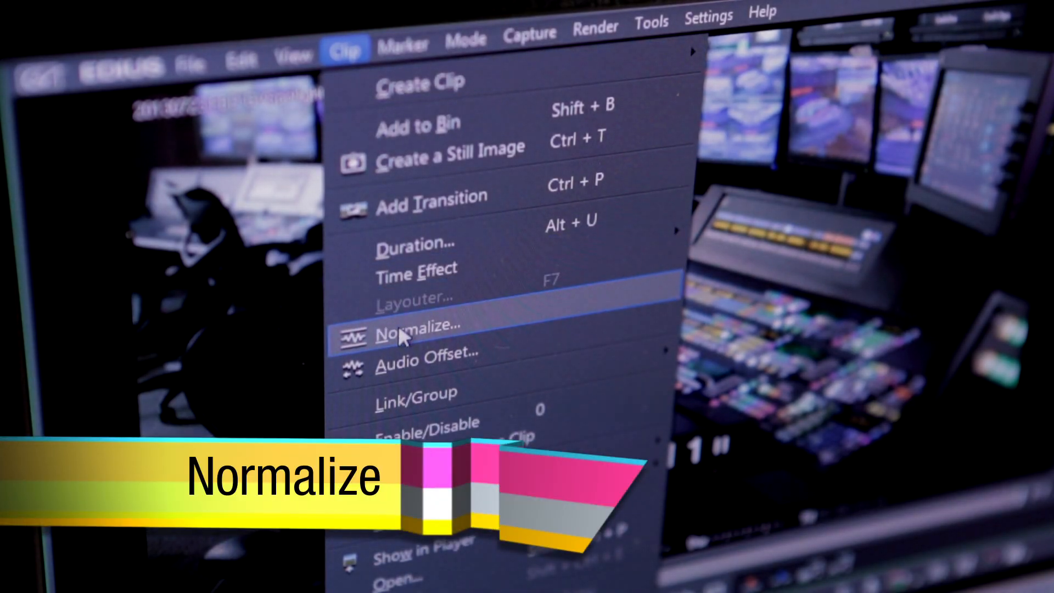
Bring up the Normalize dialog from the Clip menu, showing audio level -20 dB.
{"action": "left_click", "coordinate": [421, 329]}
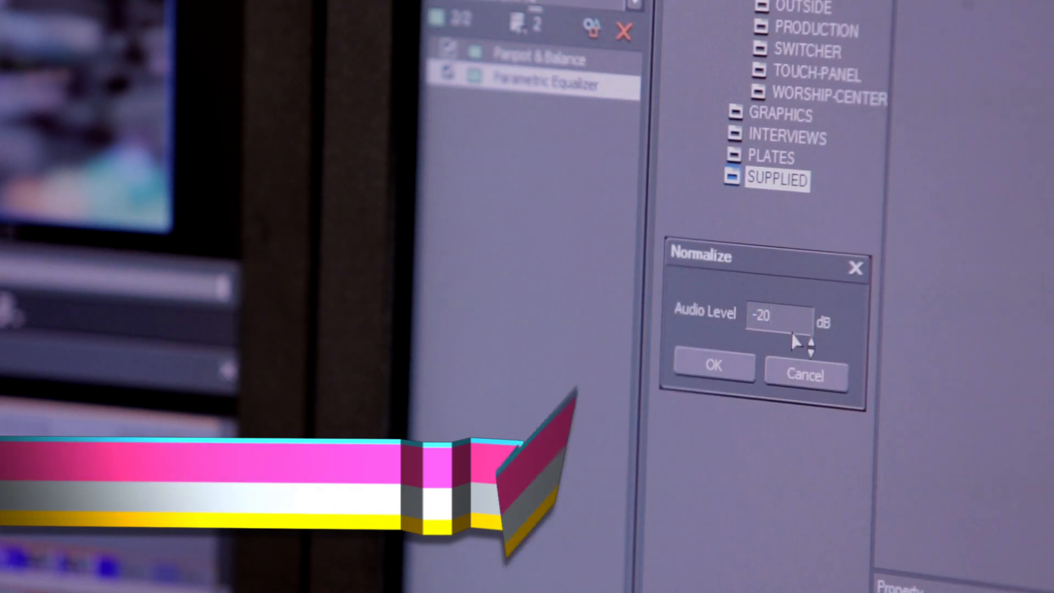
{"action": "left_click", "coordinate": [813, 349]}
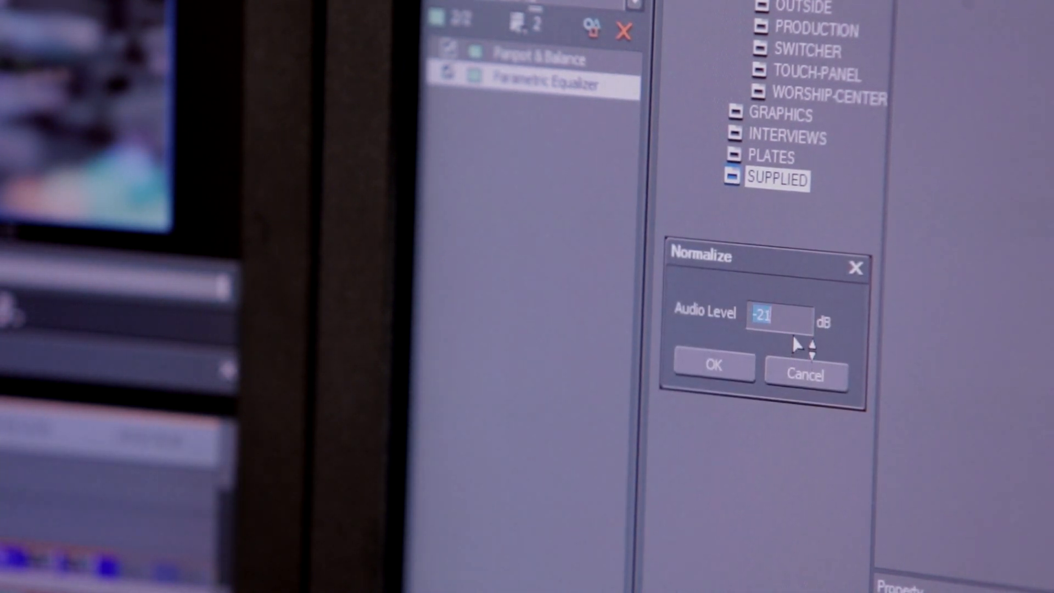
{"action": "left_click", "coordinate": [815, 341]}
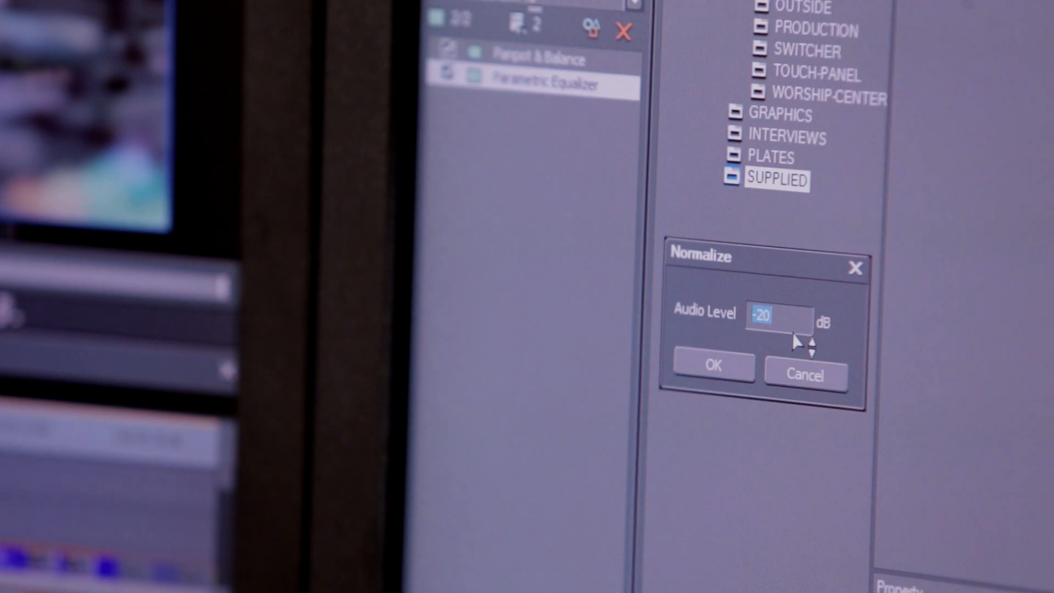